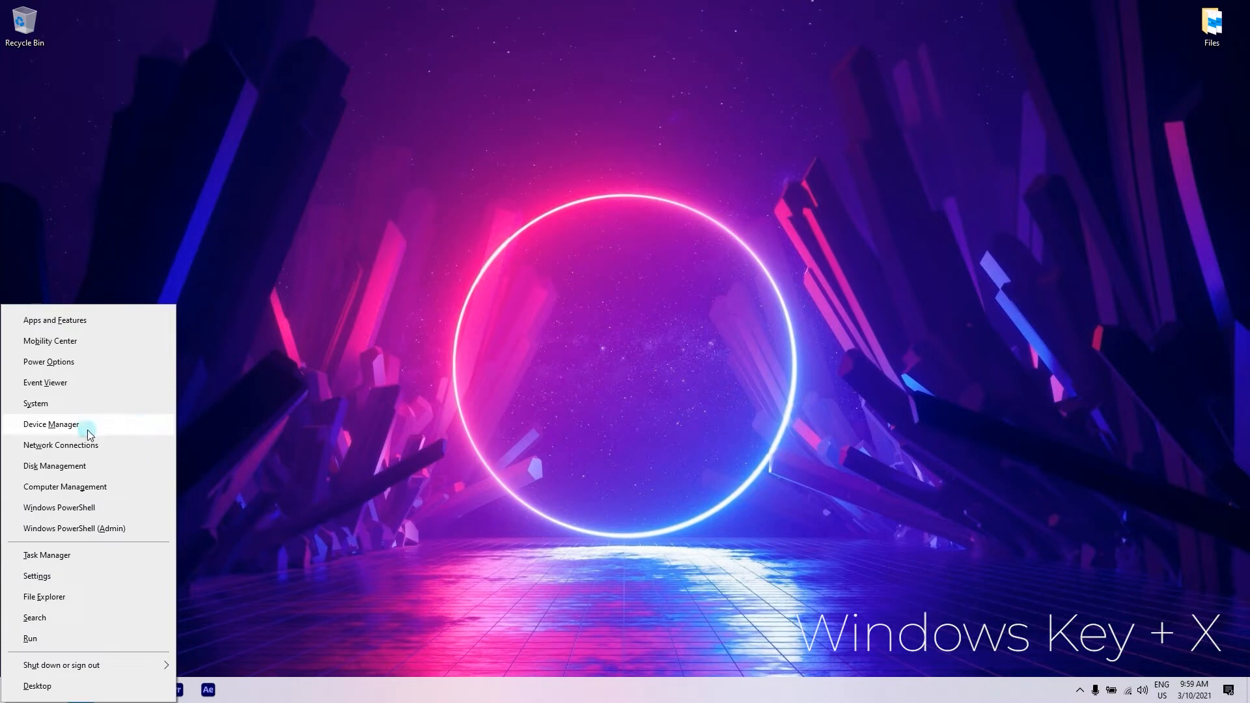
# Open Device Manager, centre it, and start a driver update for the first Unknown device.
pyautogui.click(51, 424)
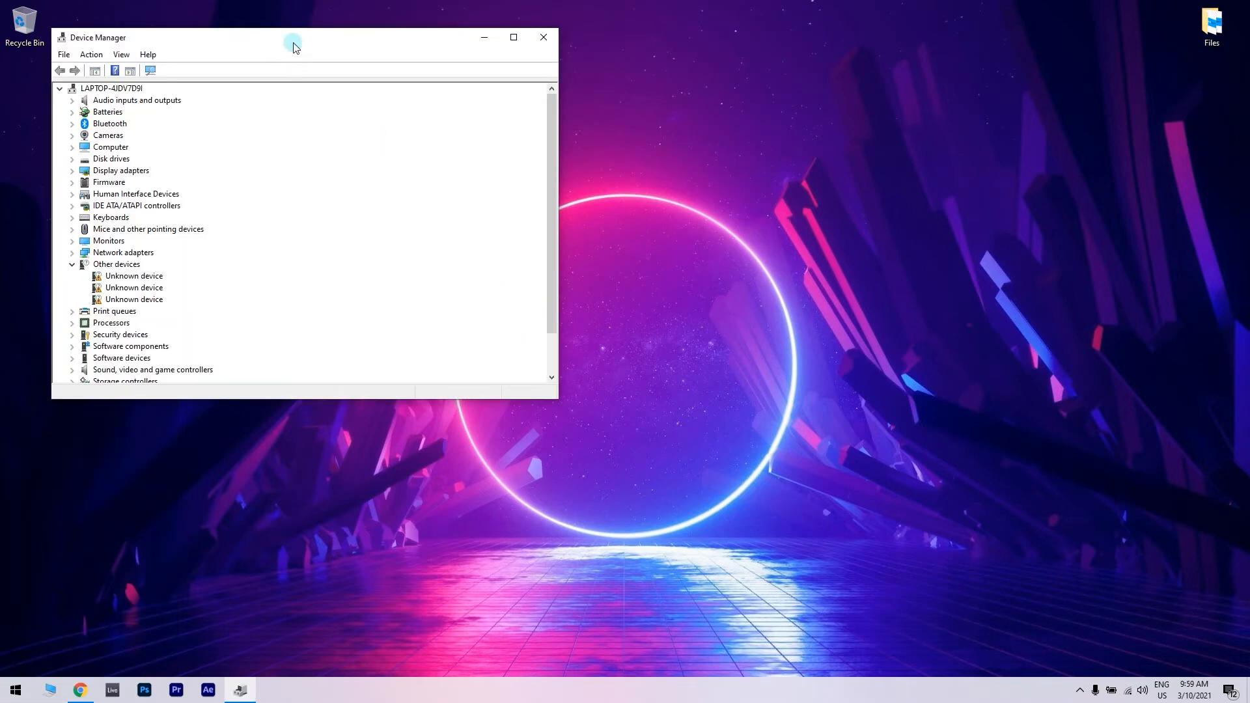
pyautogui.moveTo(294, 46); pyautogui.dragTo(568, 160)
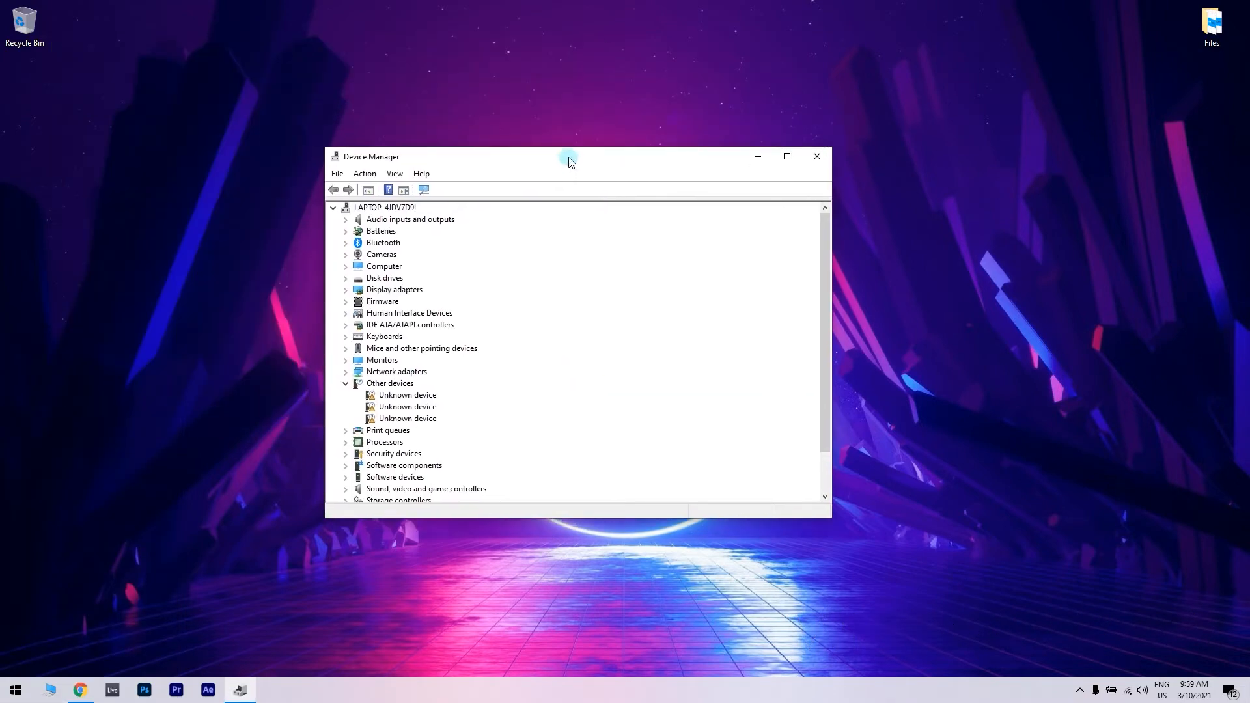
pyautogui.rightClick(406, 394)
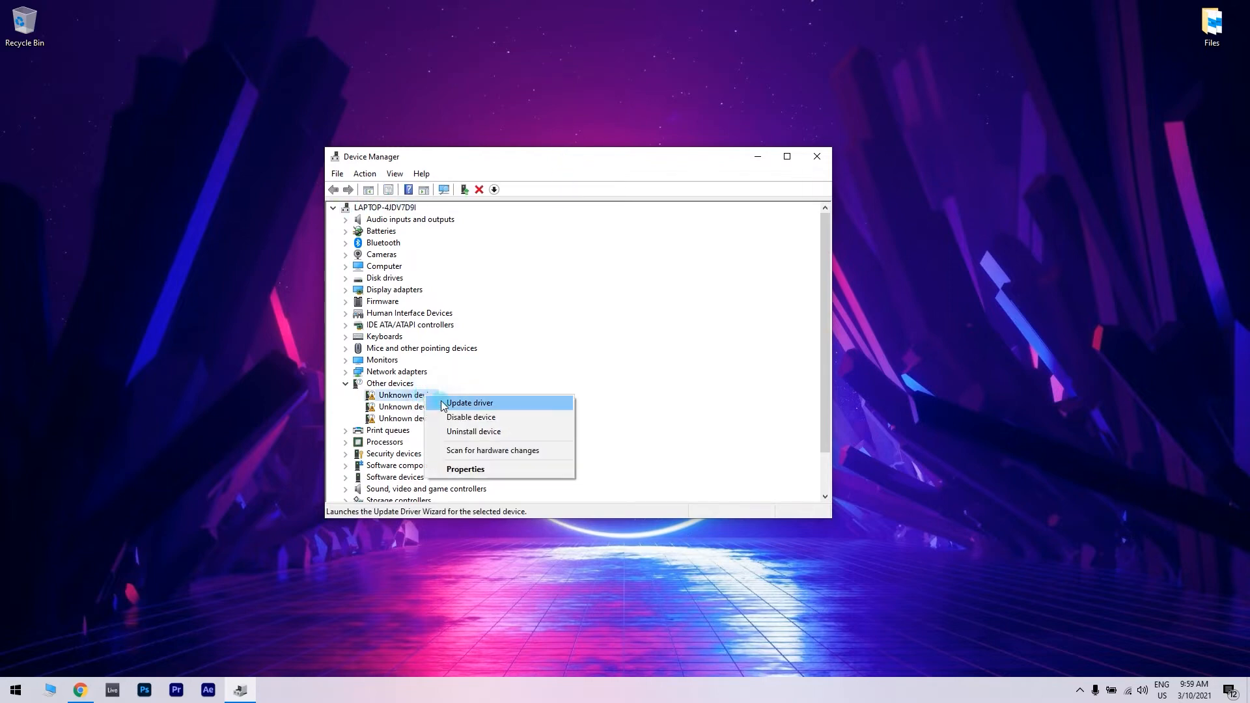
pyautogui.moveTo(559, 405)
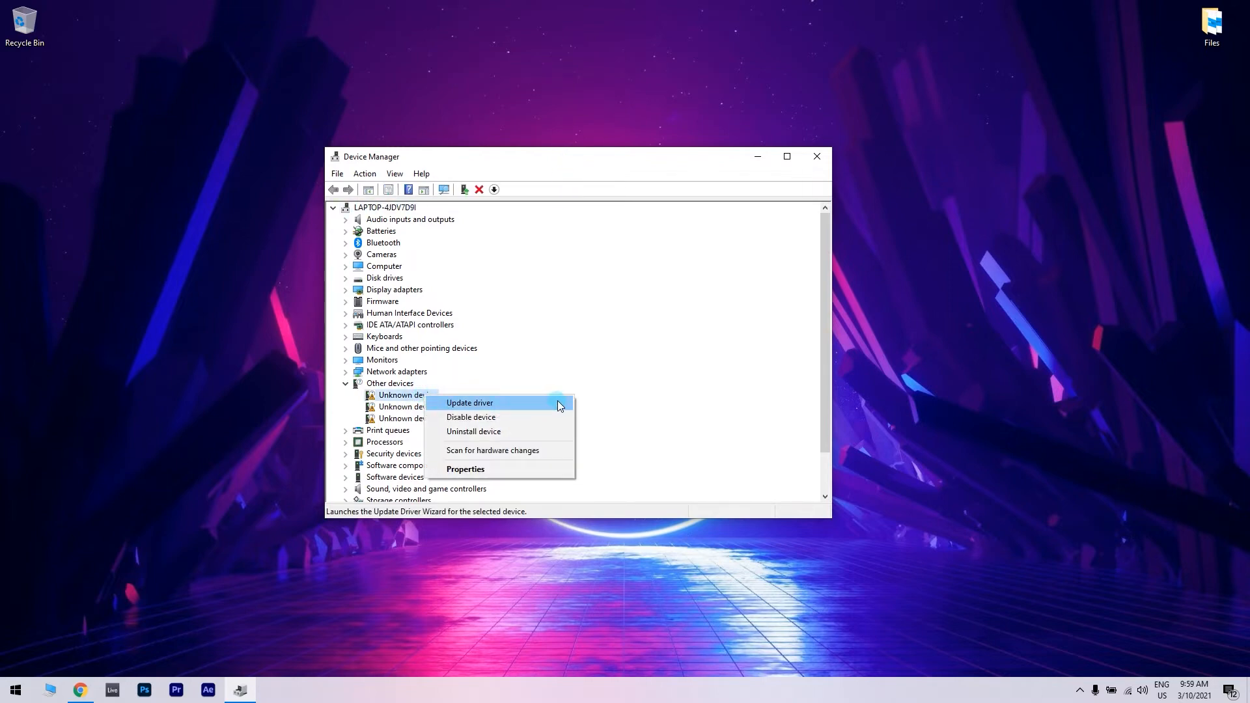
pyautogui.click(468, 402)
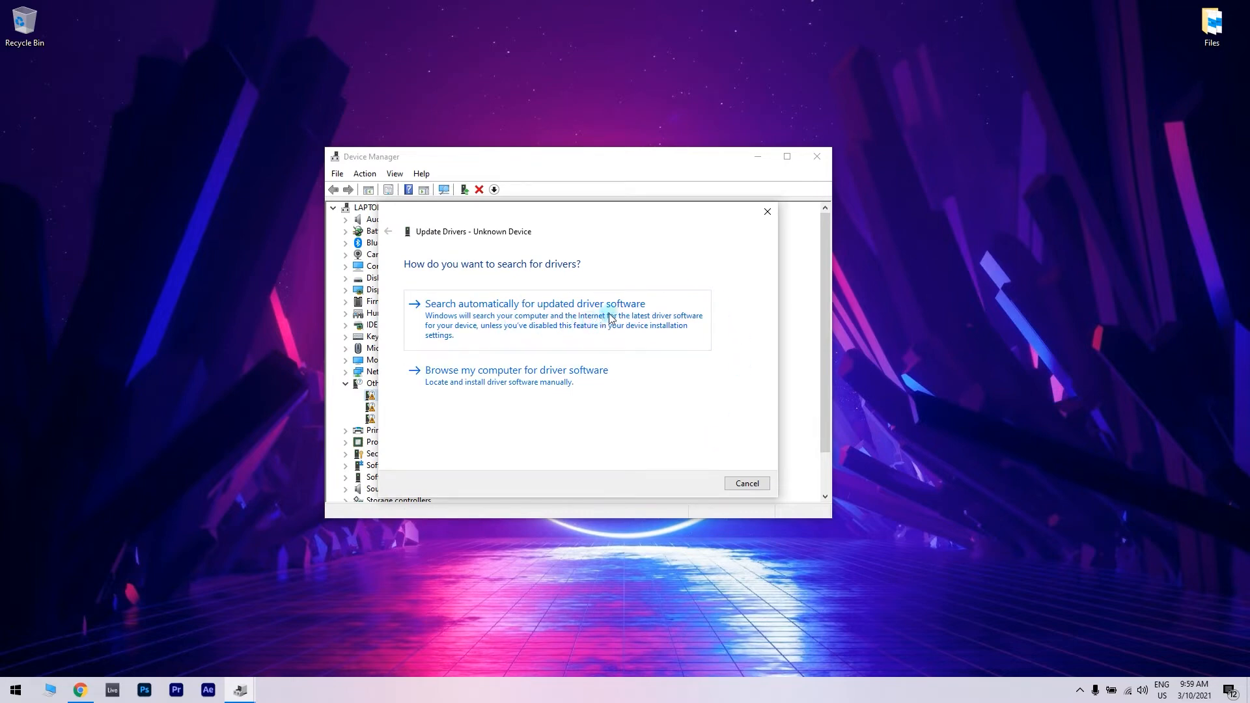
pyautogui.moveTo(730, 365)
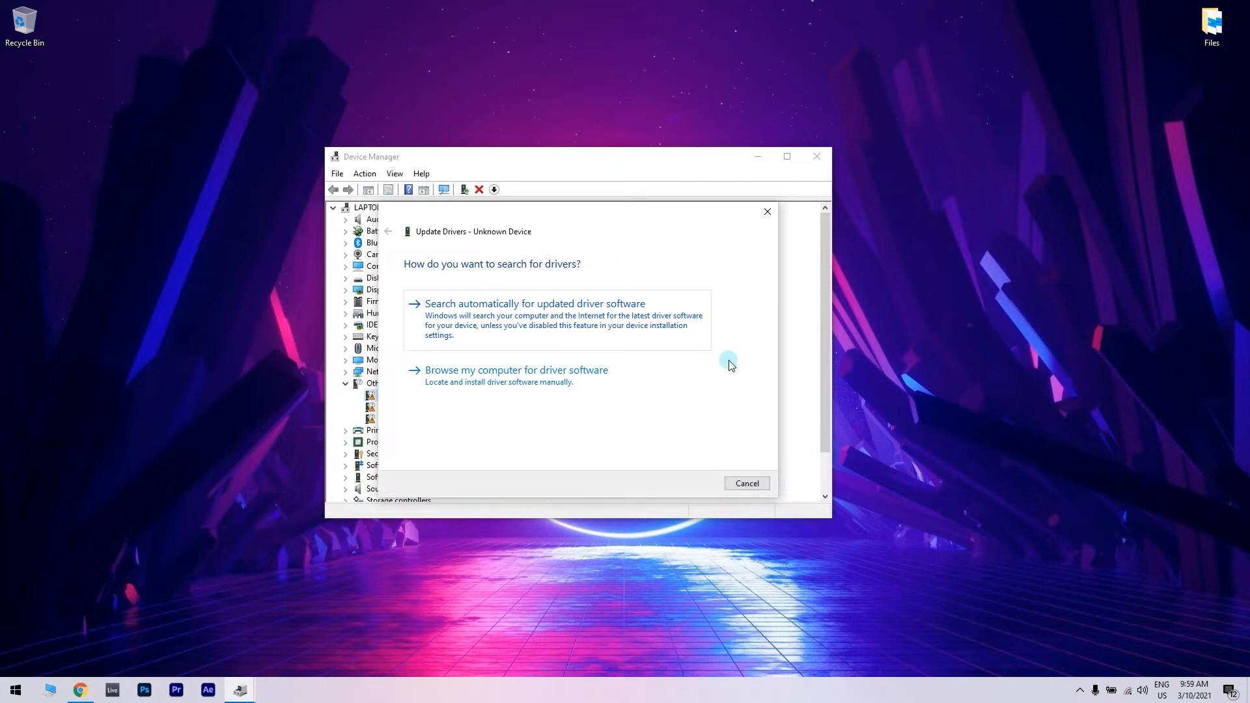
pyautogui.moveTo(588, 385)
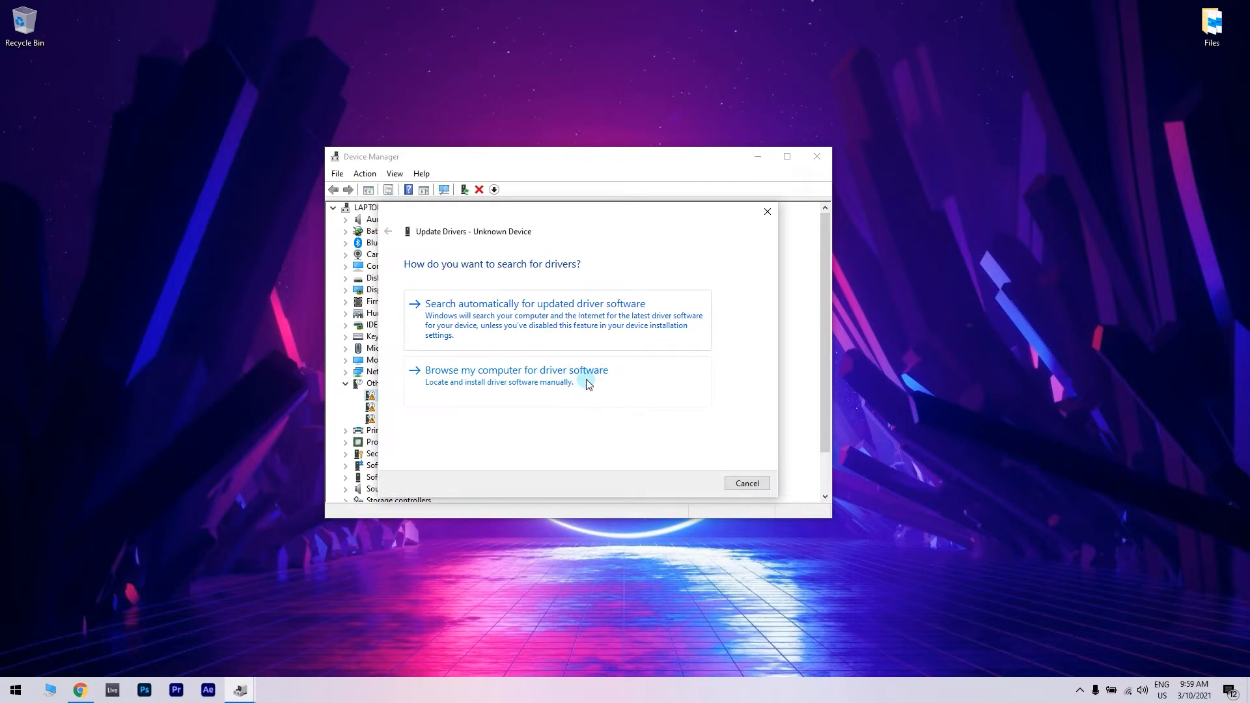
pyautogui.moveTo(769, 345)
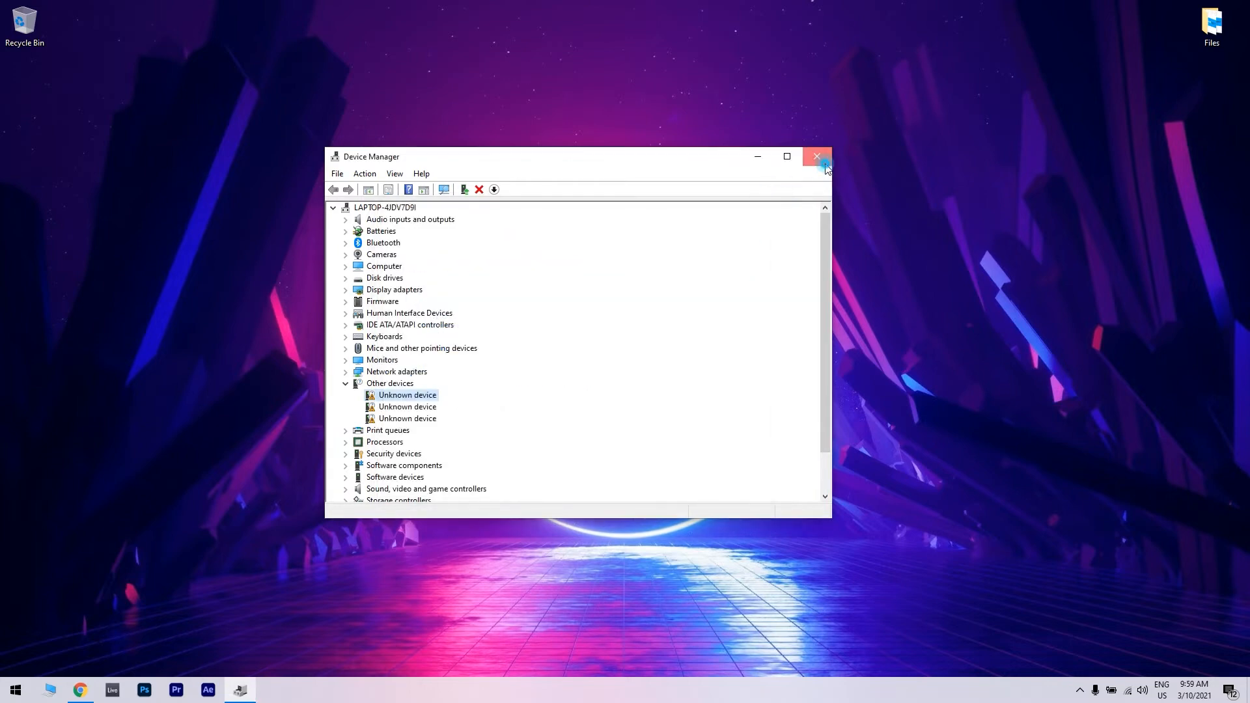
# Close the Device Manager window.
pyautogui.click(817, 156)
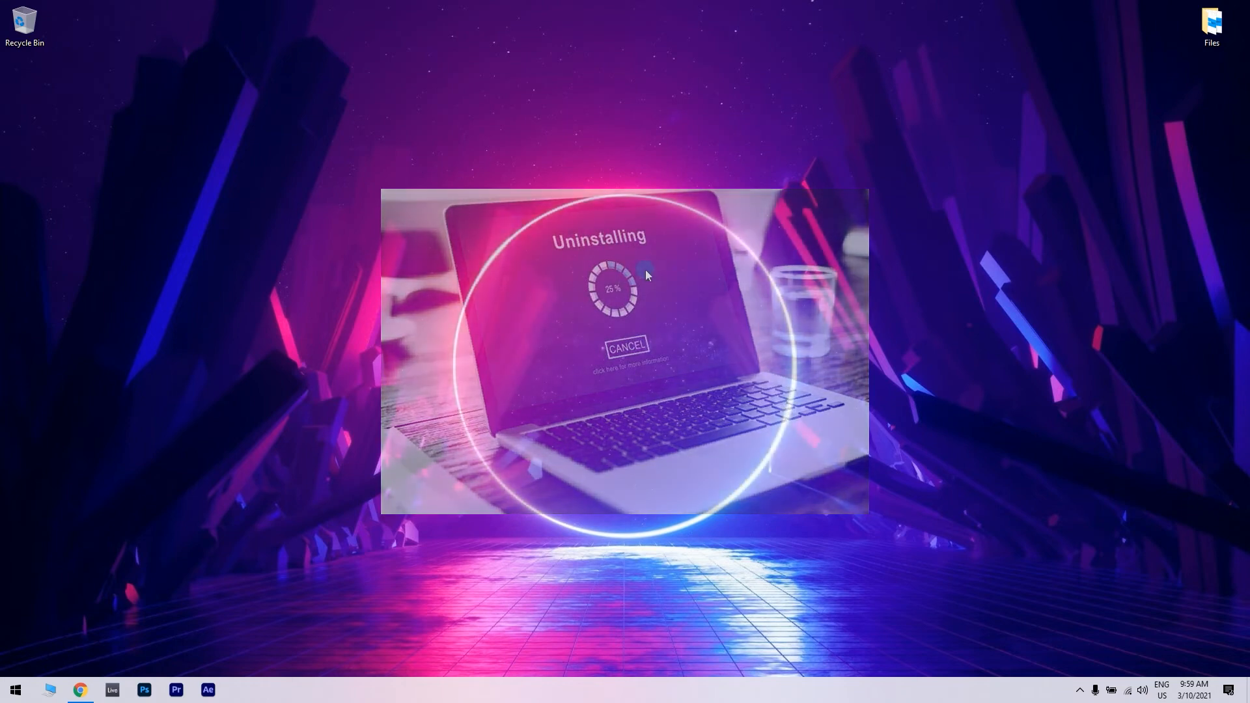
# Show the MSI Click BIOS 5 OC screen with CPU Core Voltage on Auto.
pyautogui.click(626, 346)
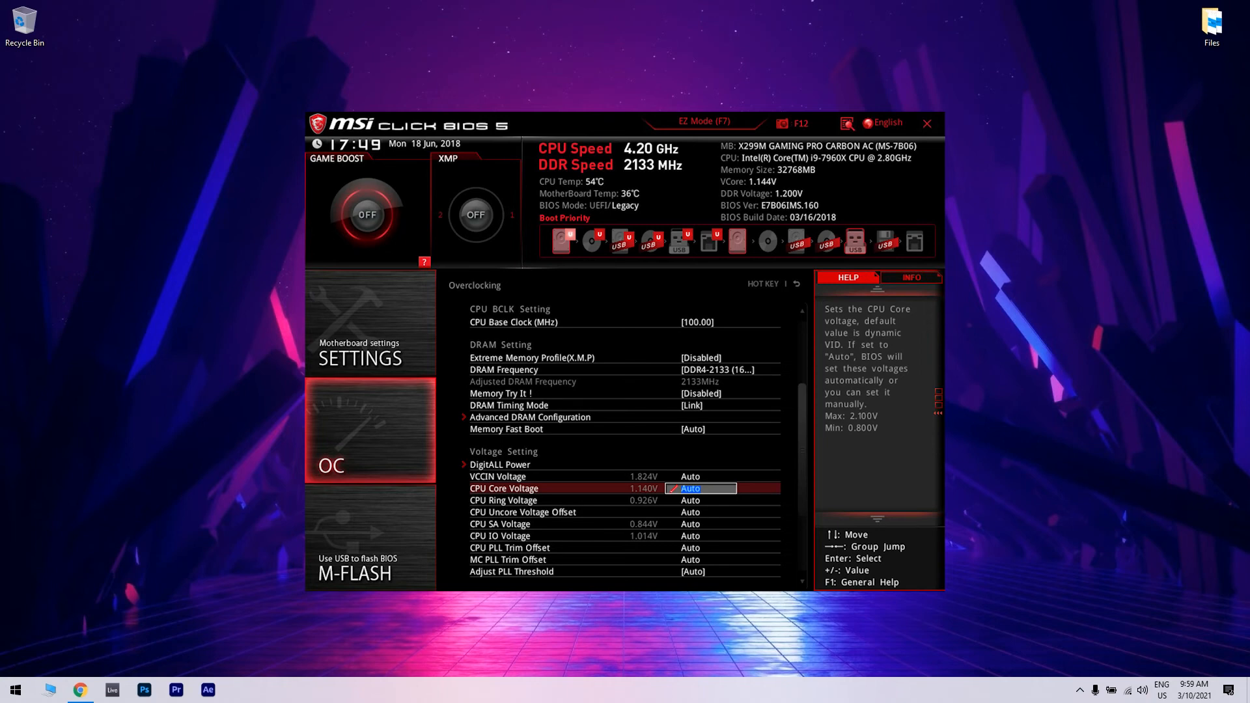
# Dismiss the MSI Click BIOS 5 overclocking screen to return to the desktop.
pyautogui.click(927, 123)
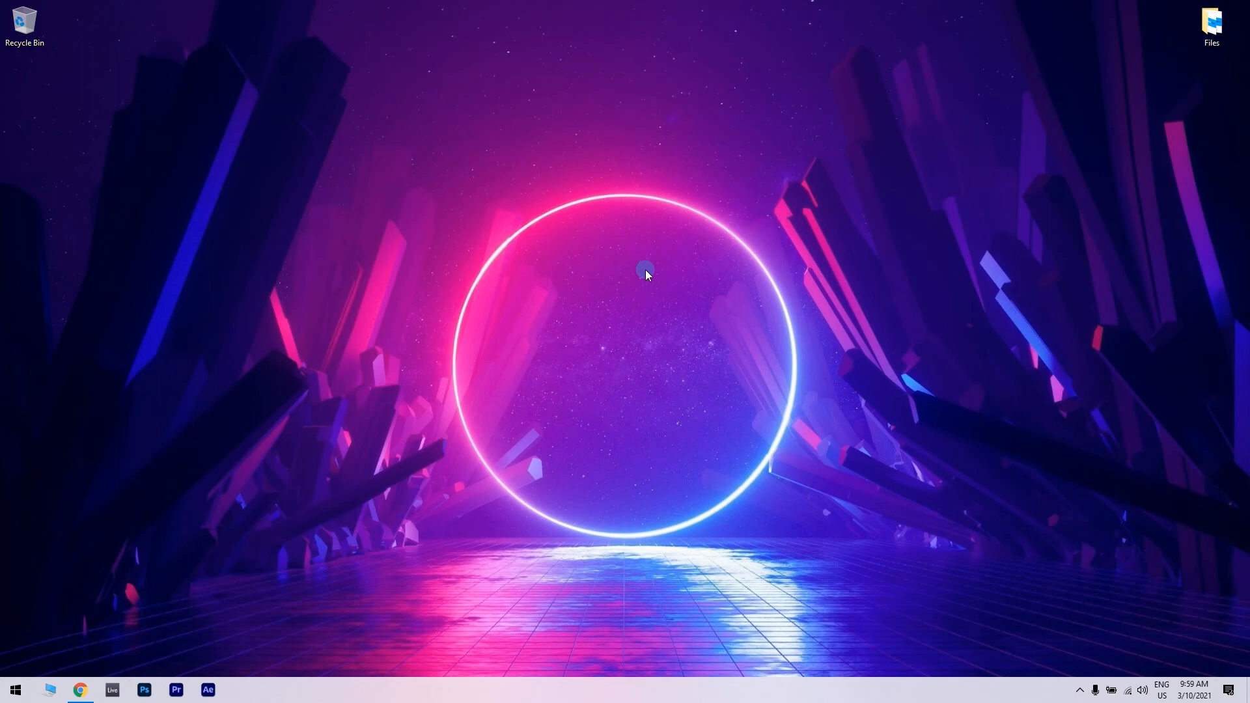
# Launch Windows Memory Diagnostic via Run (mdsched) and schedule a check for next startup.
pyautogui.press('Win+r')
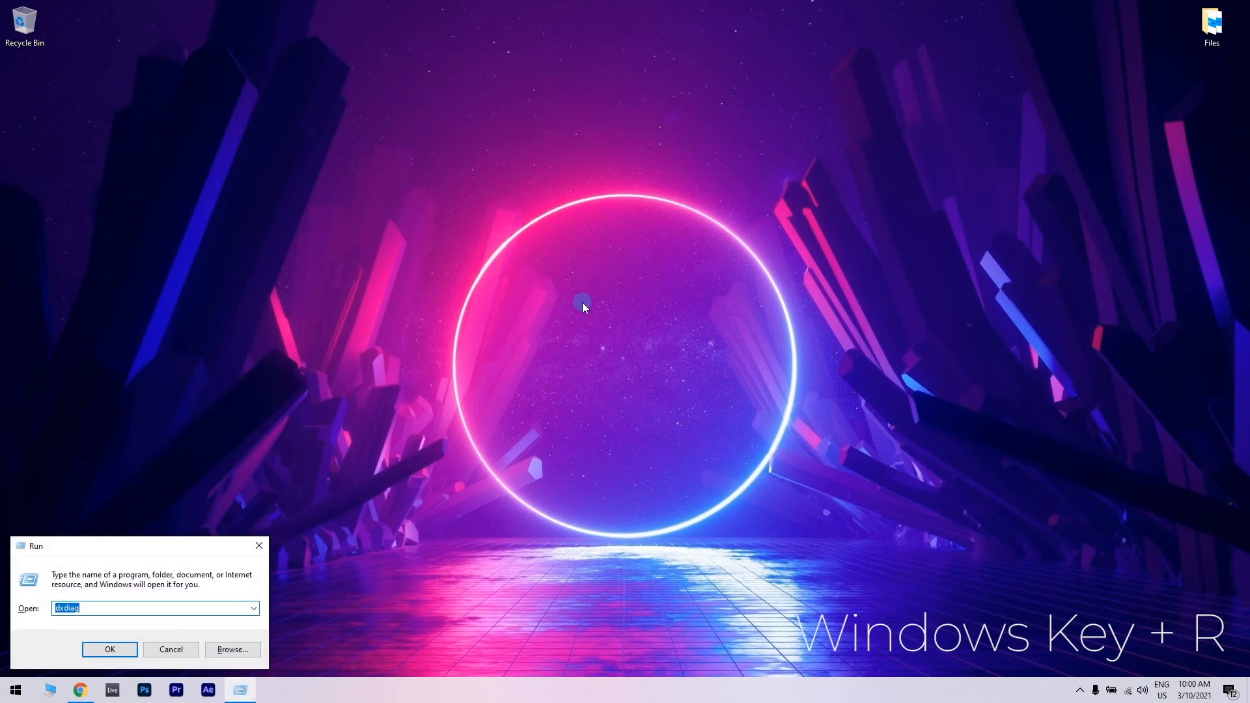
pyautogui.write('mdsched.exe')
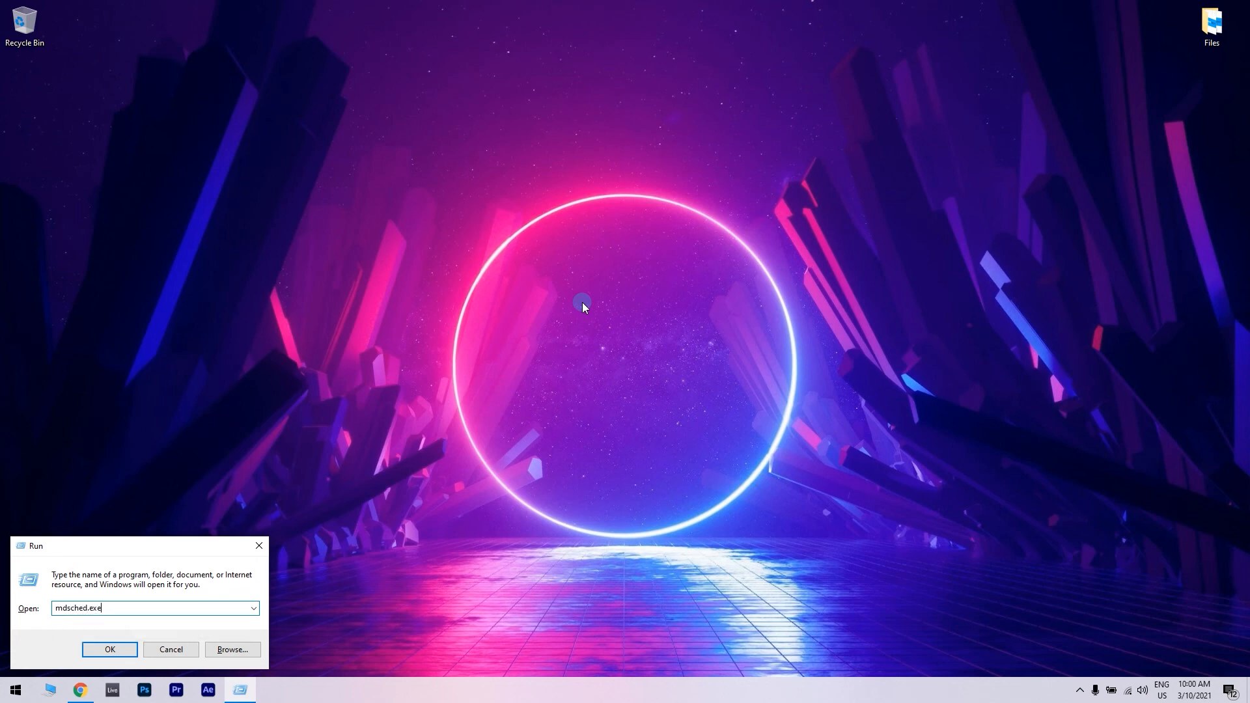
pyautogui.click(110, 649)
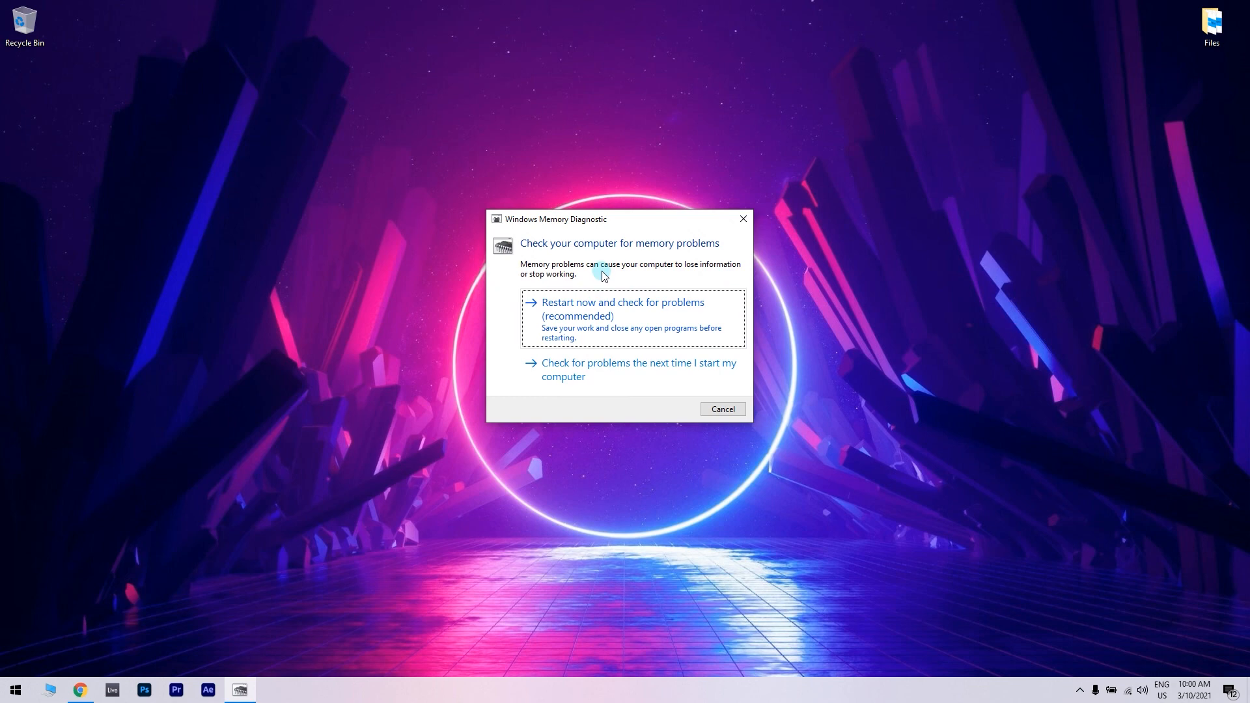
pyautogui.moveTo(678, 365)
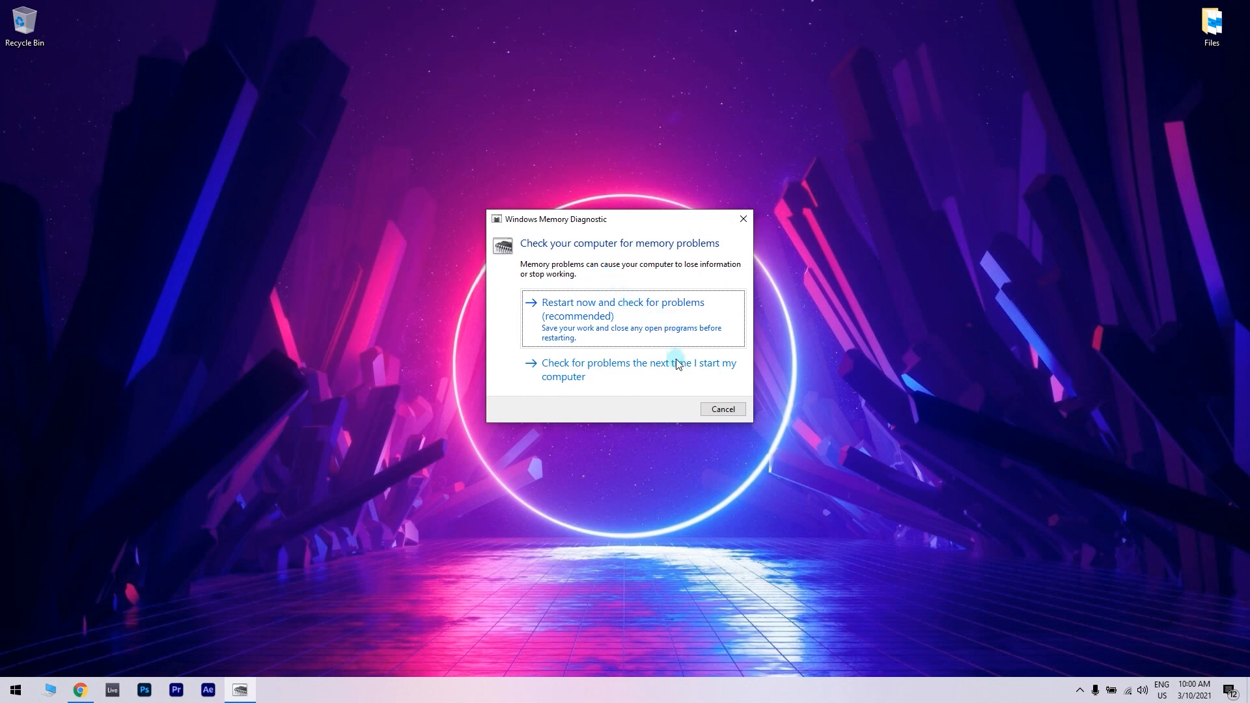
pyautogui.click(722, 409)
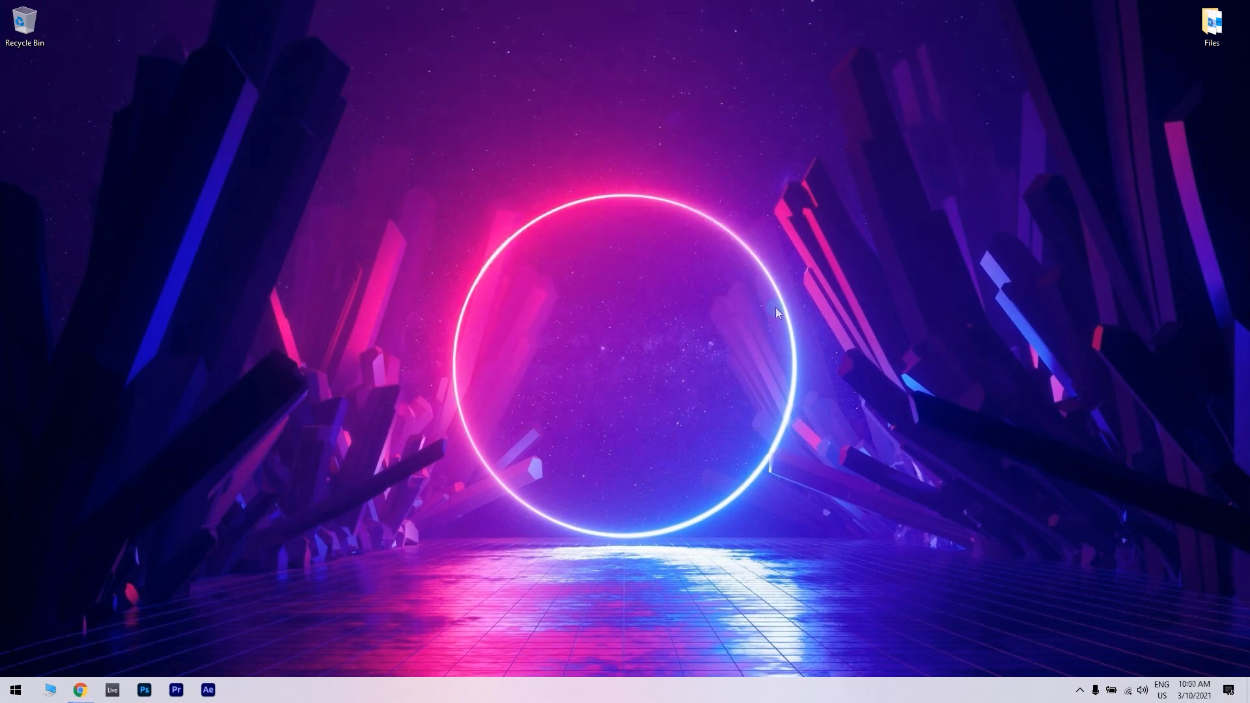